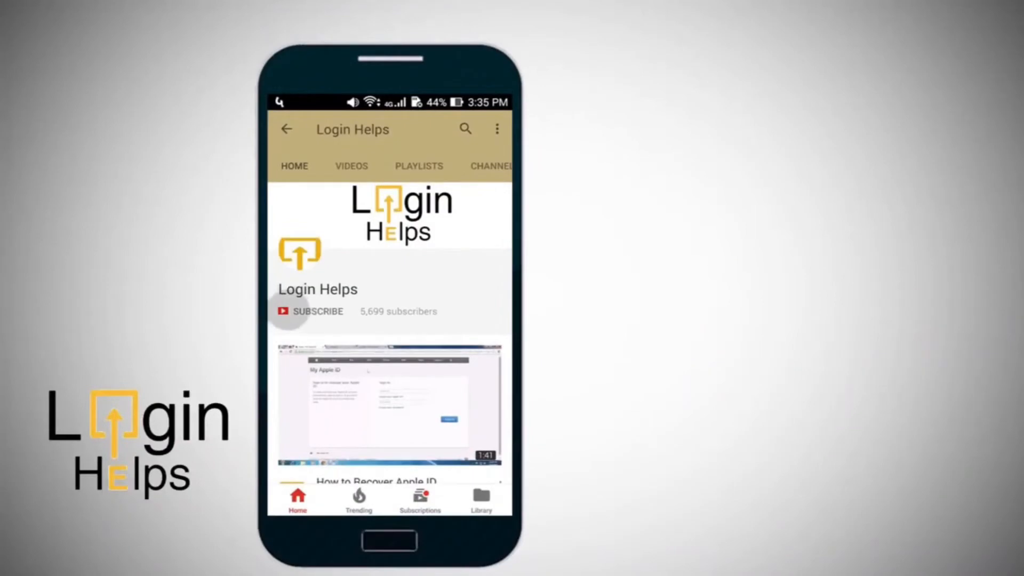
Step: Show the Flipgrid educator Discussion page listing the class A group
left_click(318, 311)
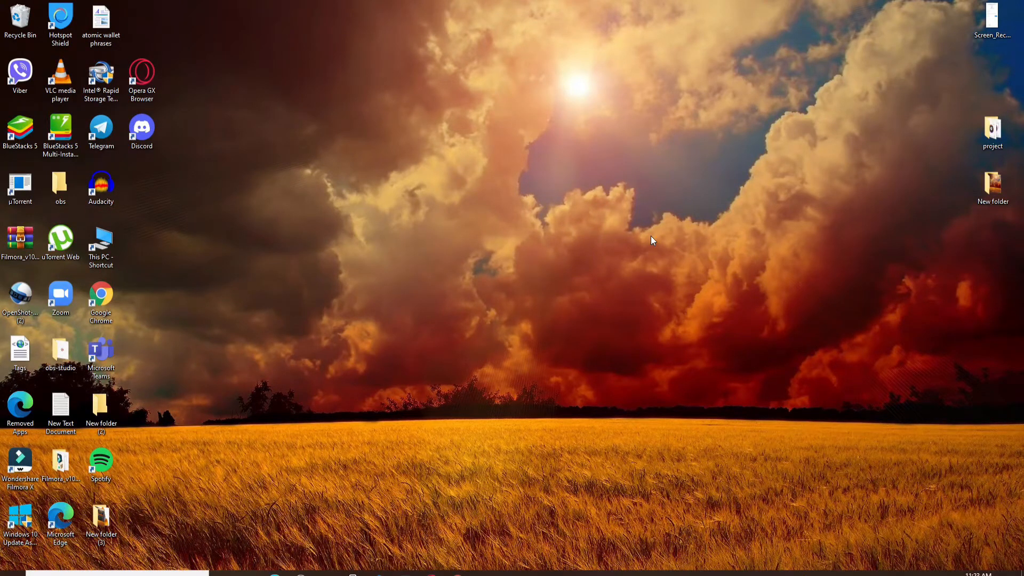
mouse_move(587, 373)
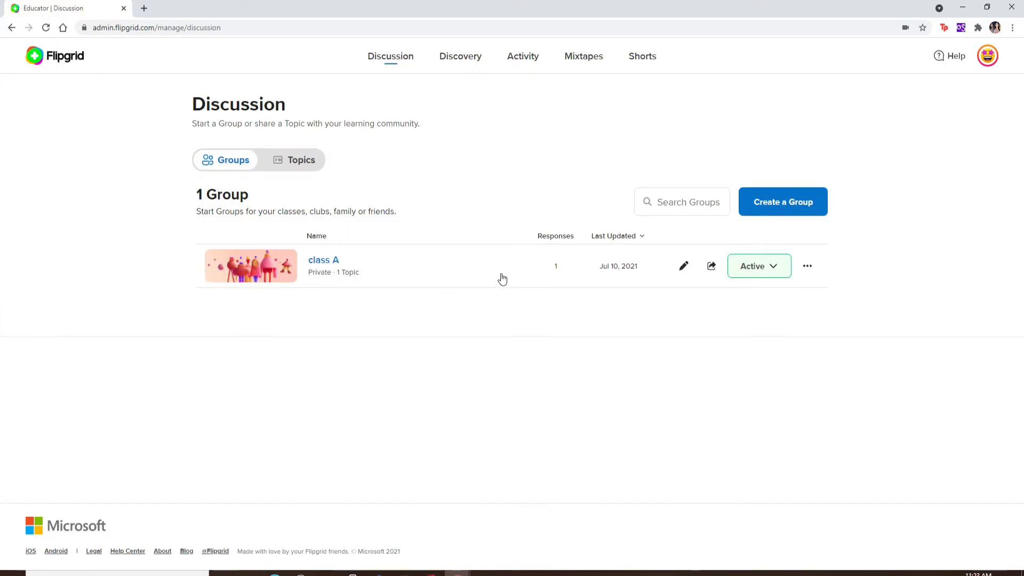
mouse_move(793, 292)
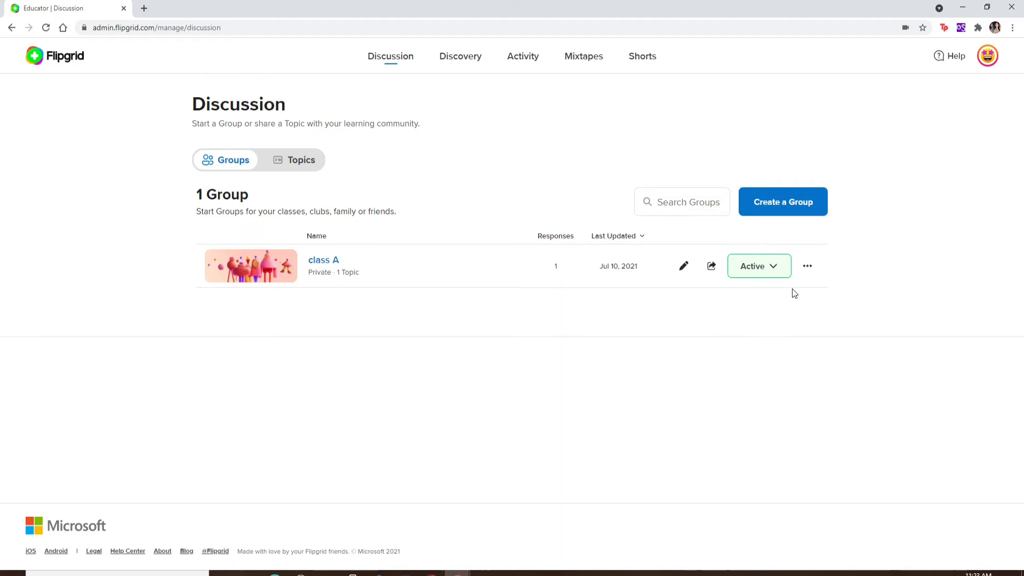
Step: Go into the class A group and its Check-Ins topic with one active response
left_click(323, 259)
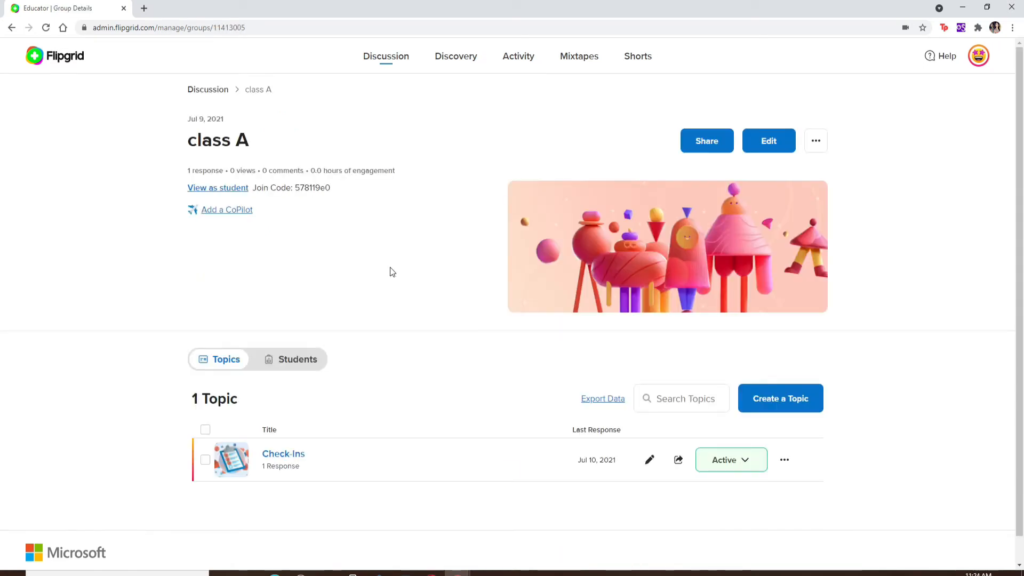
left_click(284, 453)
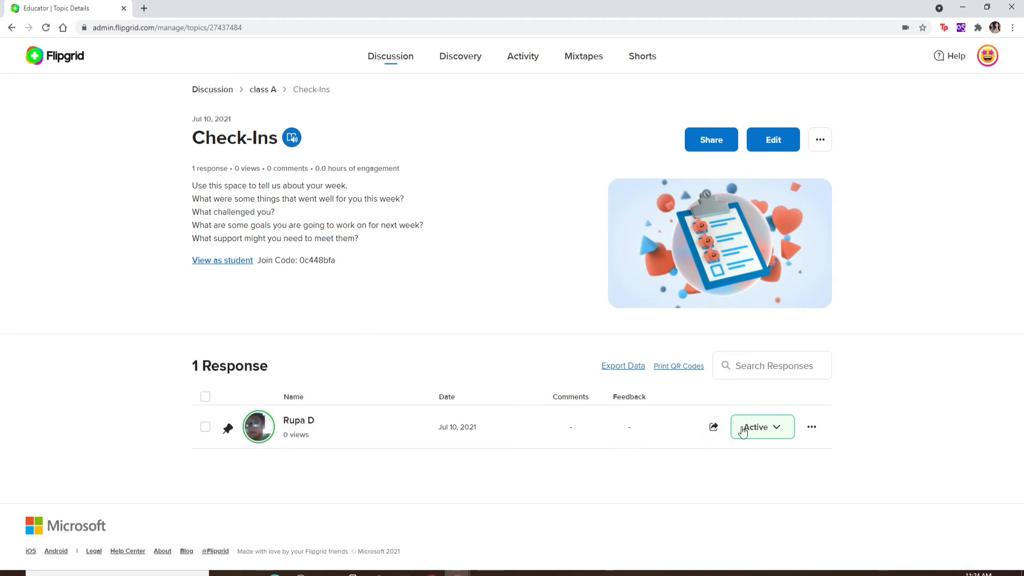
Step: Delete Rupa's video response so the topic shows 'Start the discussion!'
left_click(812, 427)
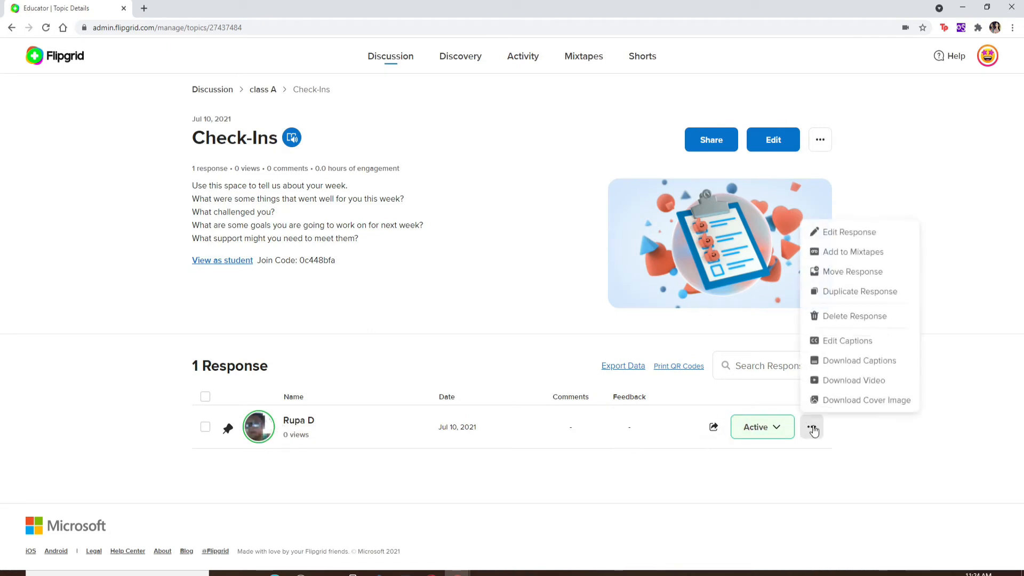
left_click(853, 315)
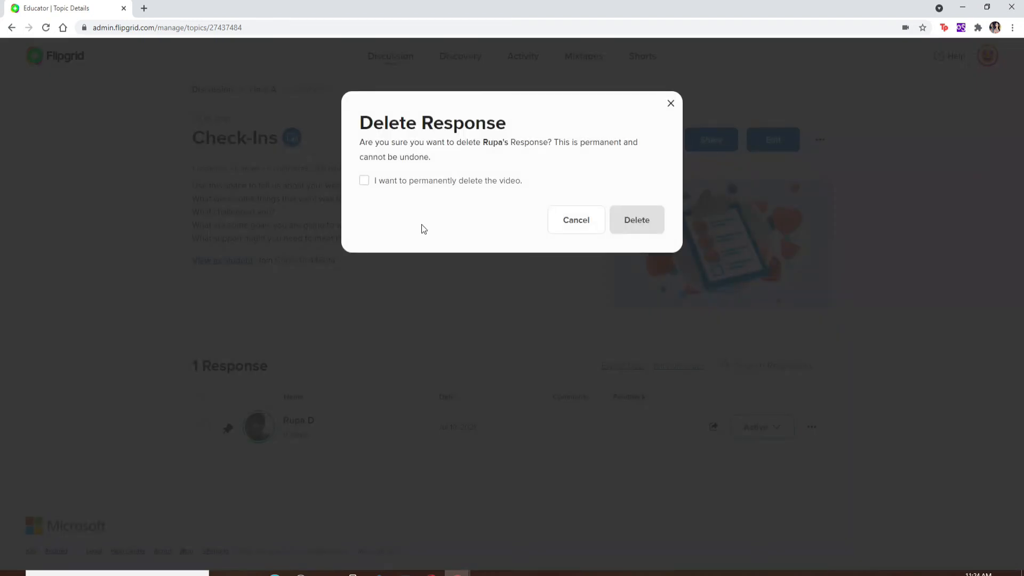
left_click(364, 181)
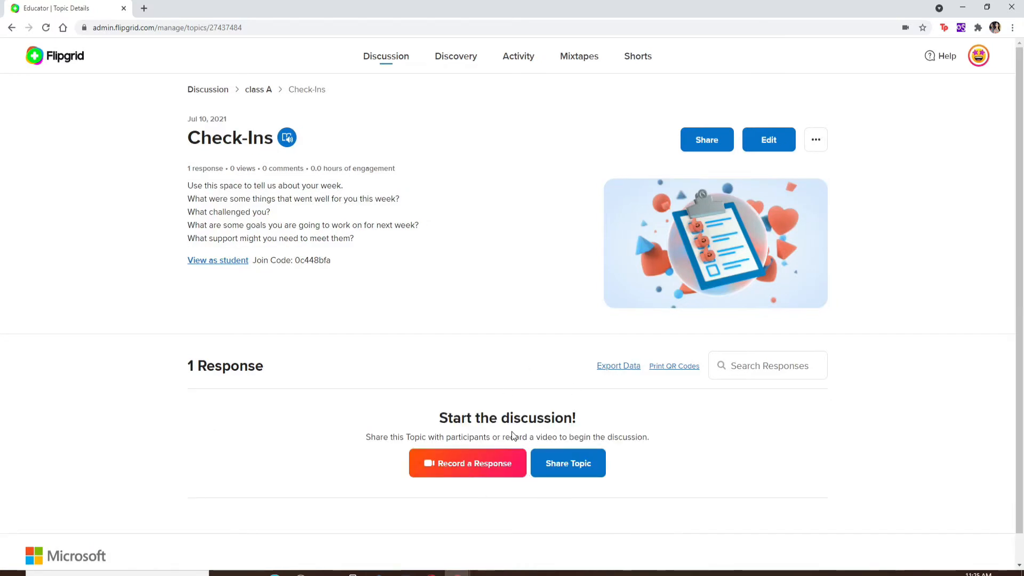
mouse_move(512, 433)
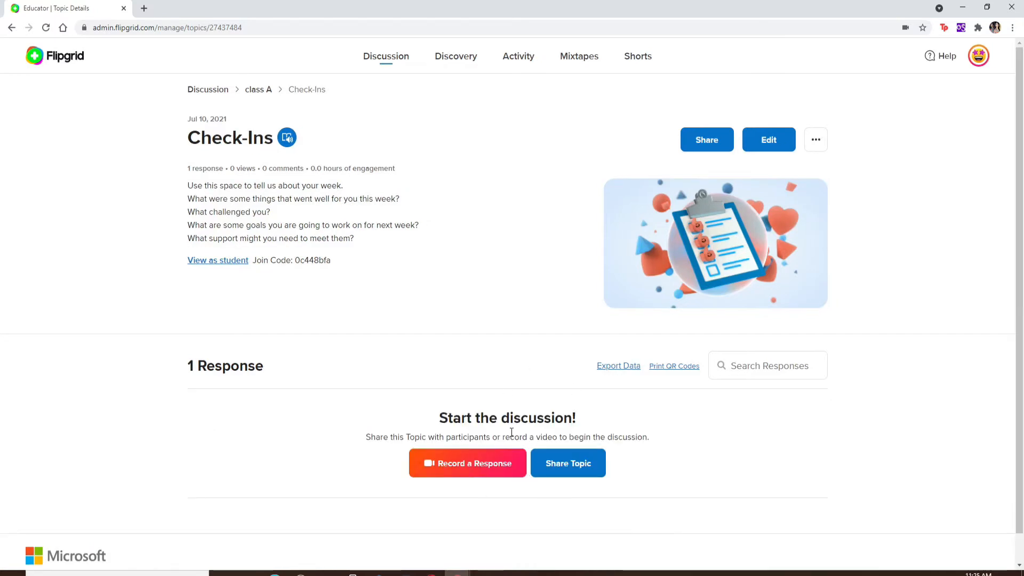